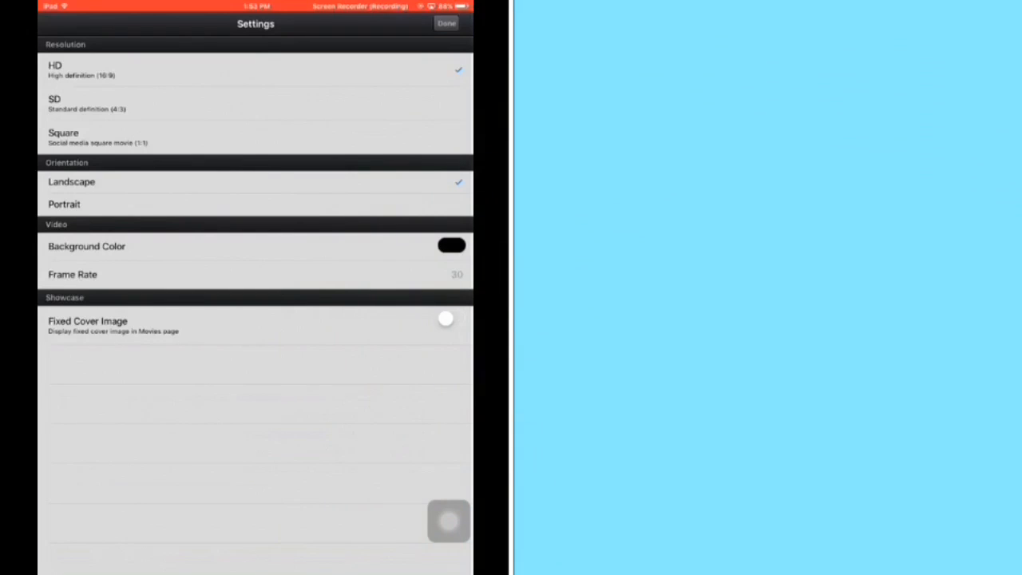
Confirm the HD landscape movie settings with Done to reach the empty editor.
left_click(446, 24)
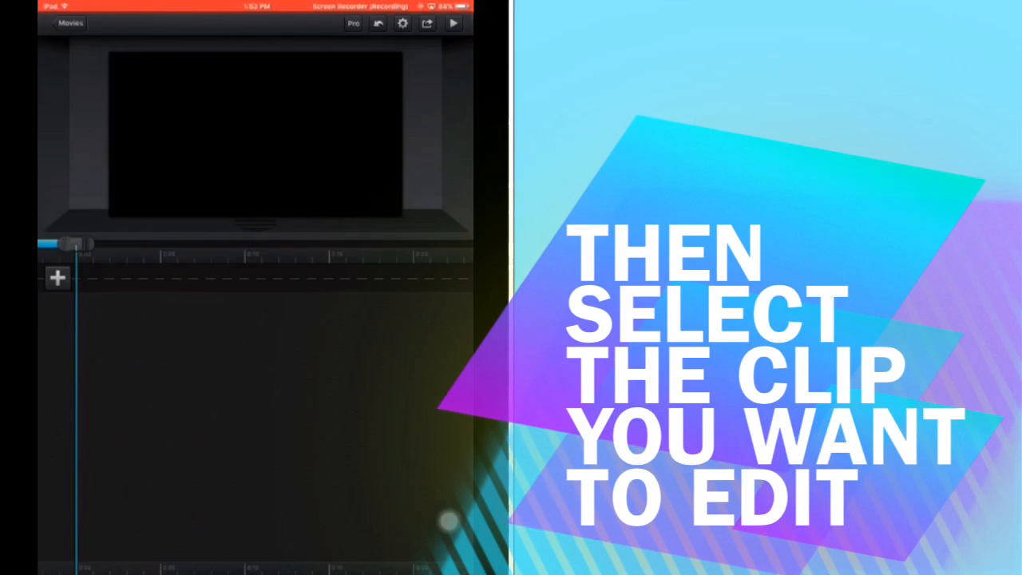
Browse the Camera Roll and import a video clip into the timeline.
left_click(56, 277)
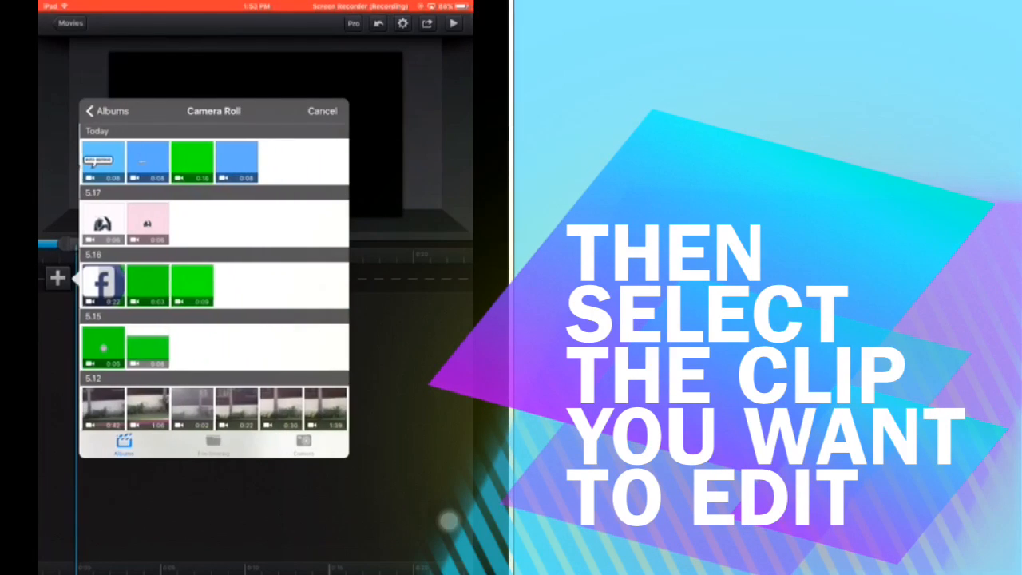
scroll("down", 3)
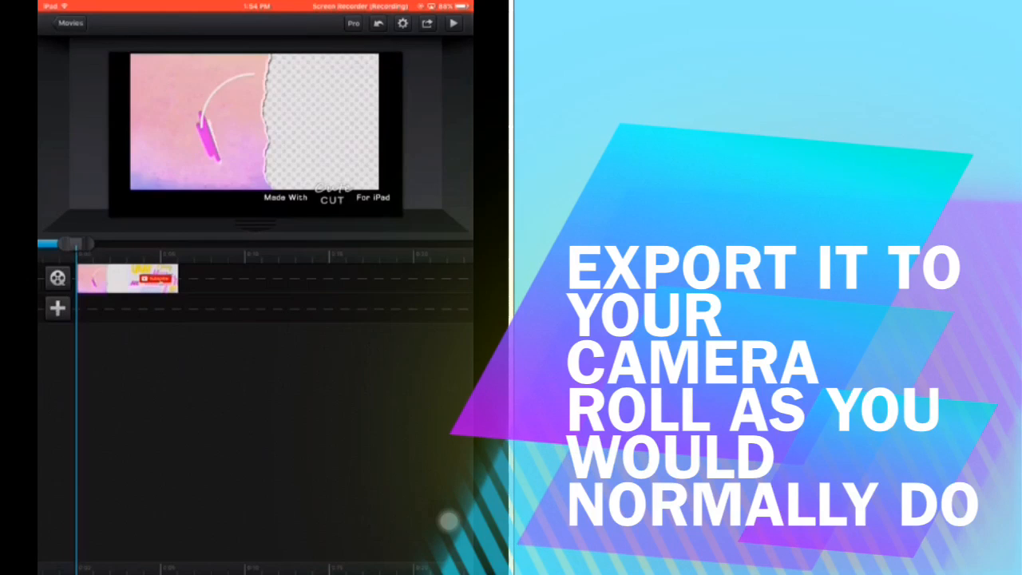
Export the movie to the Camera Roll at a chosen quality such as High Quality (1080P).
left_click(426, 23)
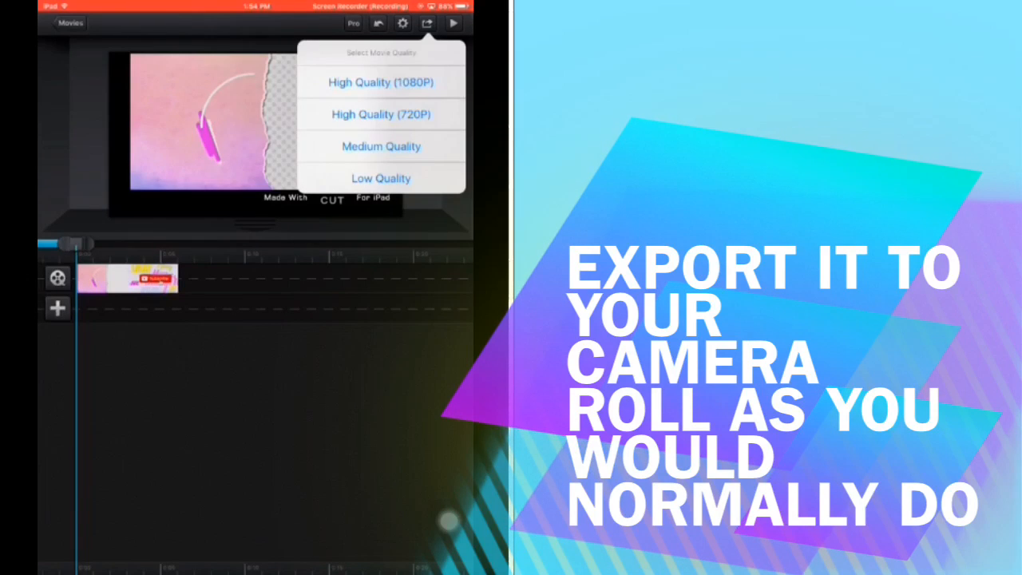
left_click(380, 82)
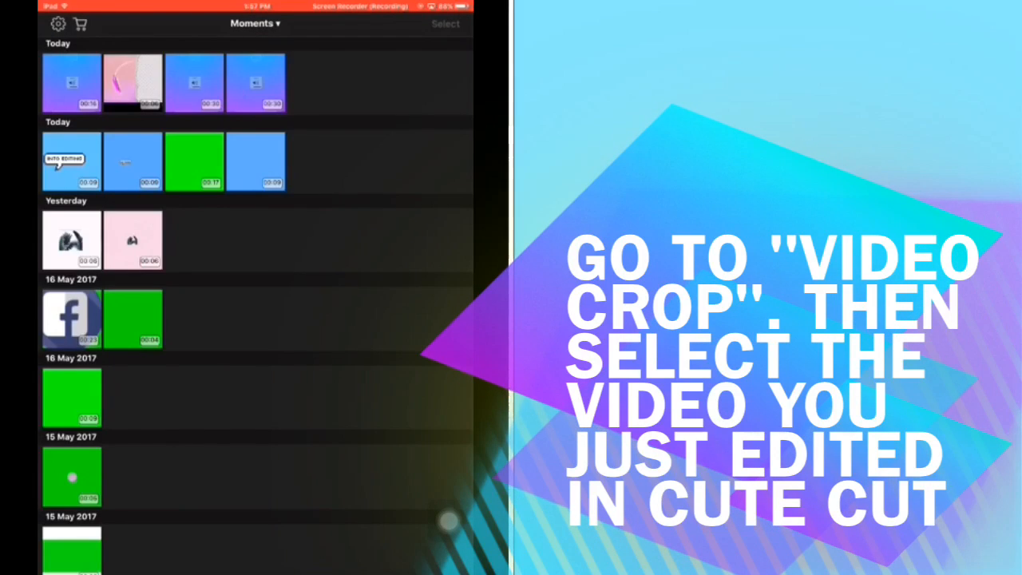
Crop the Cute CUT video to 1082 x 588, removing the black band, and export it.
left_click(132, 83)
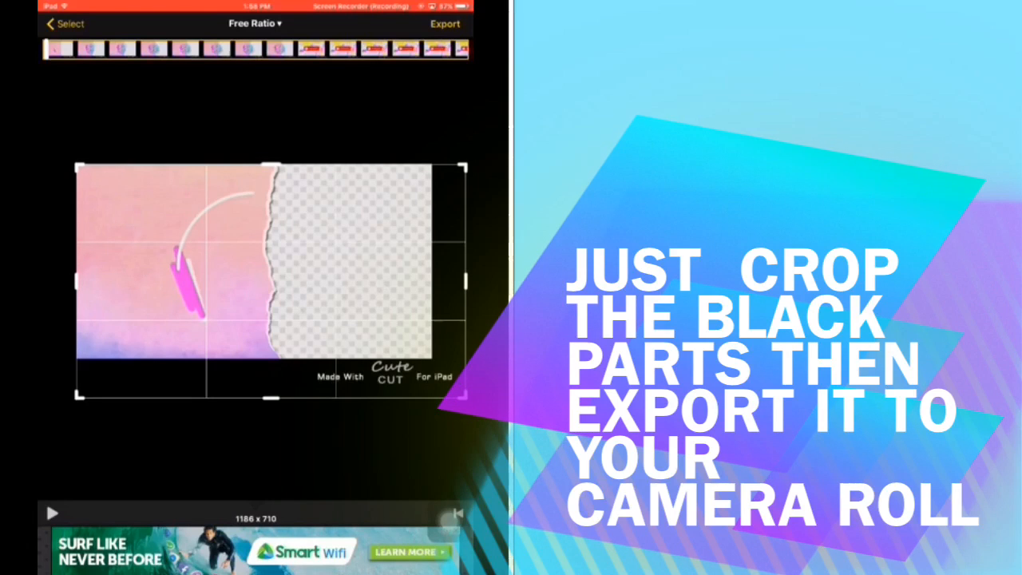
left_click_drag(467, 283, 431, 284)
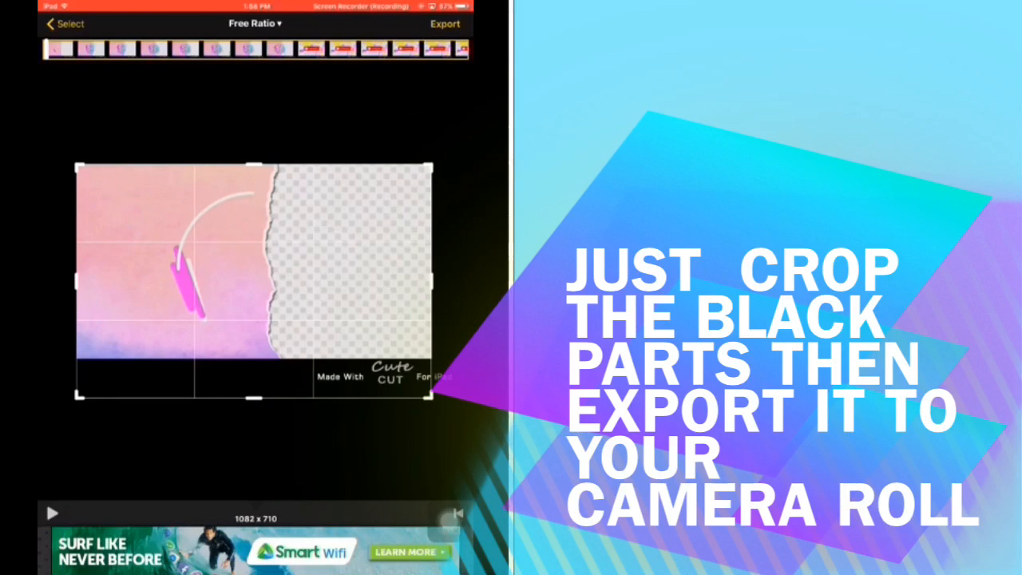
left_click(446, 23)
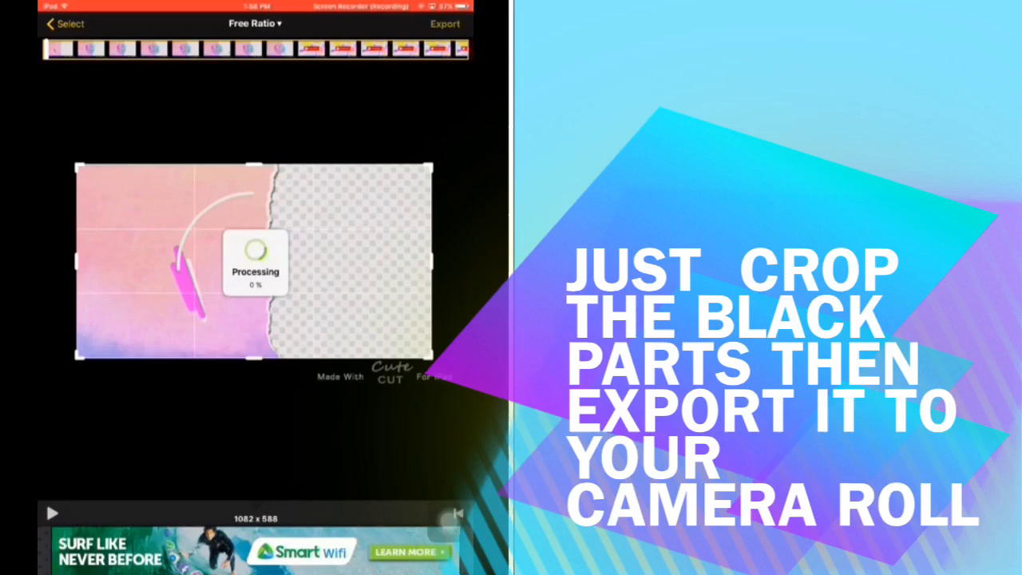